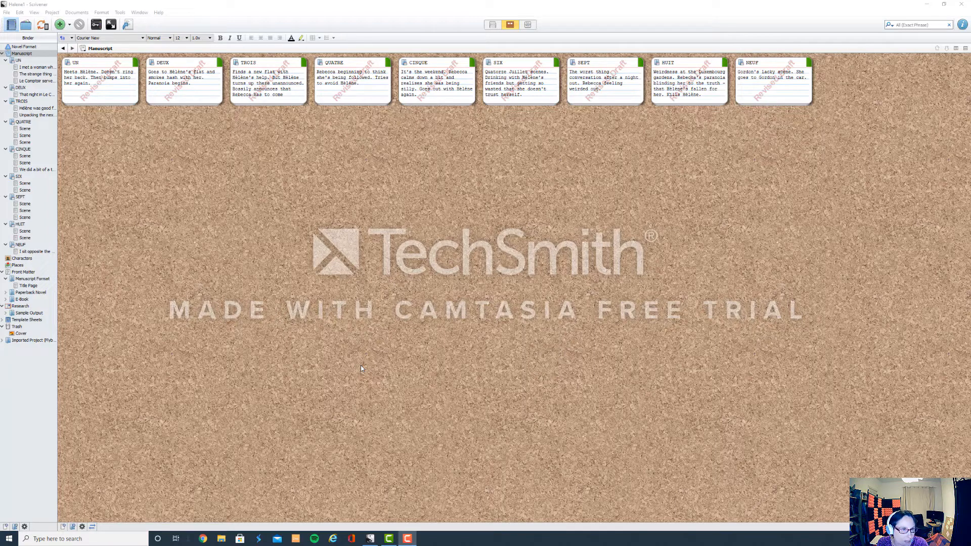
{"action": "mouse_move", "coordinate": [183, 334]}
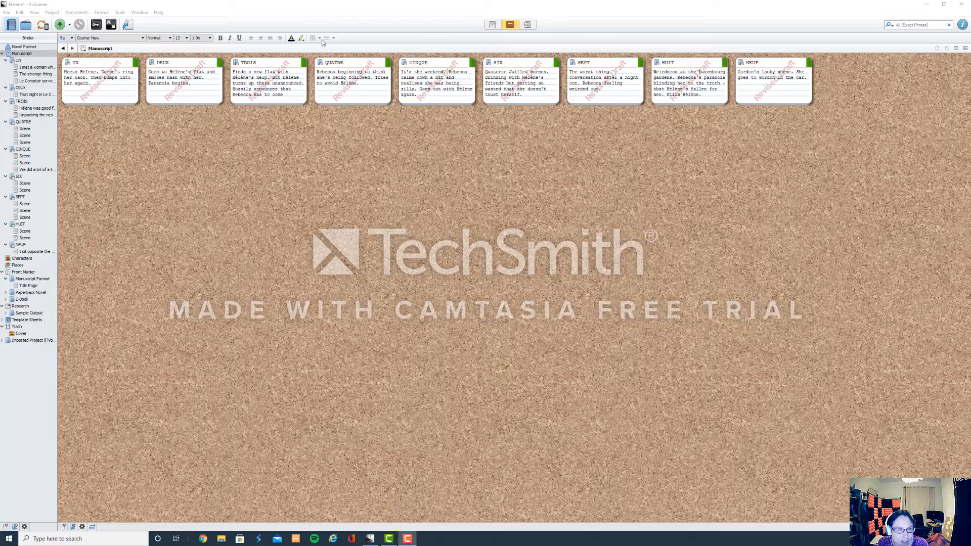
{"action": "mouse_move", "coordinate": [151, 182]}
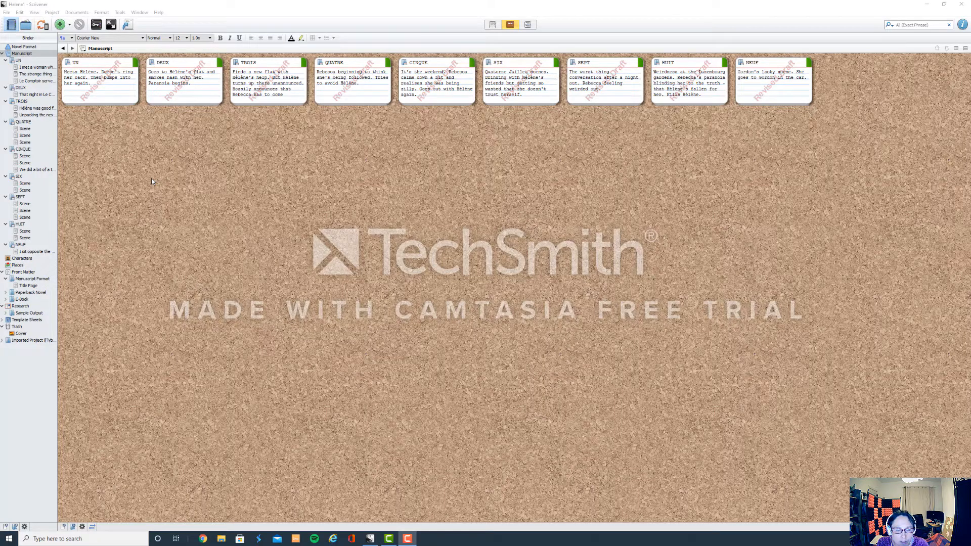
{"action": "mouse_move", "coordinate": [149, 173]}
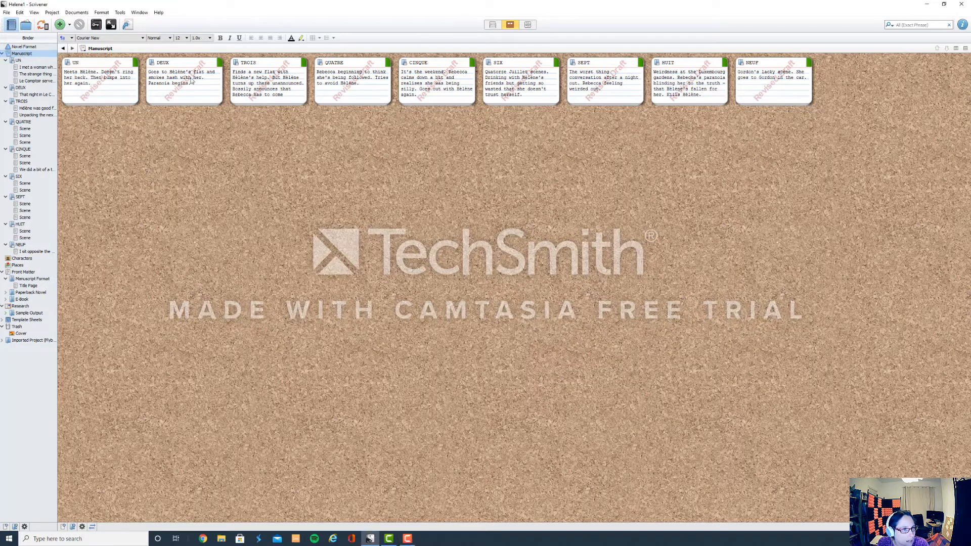
Step: Select chapter UN in the Binder to show its three scene cards
{"action": "left_click", "coordinate": [22, 53]}
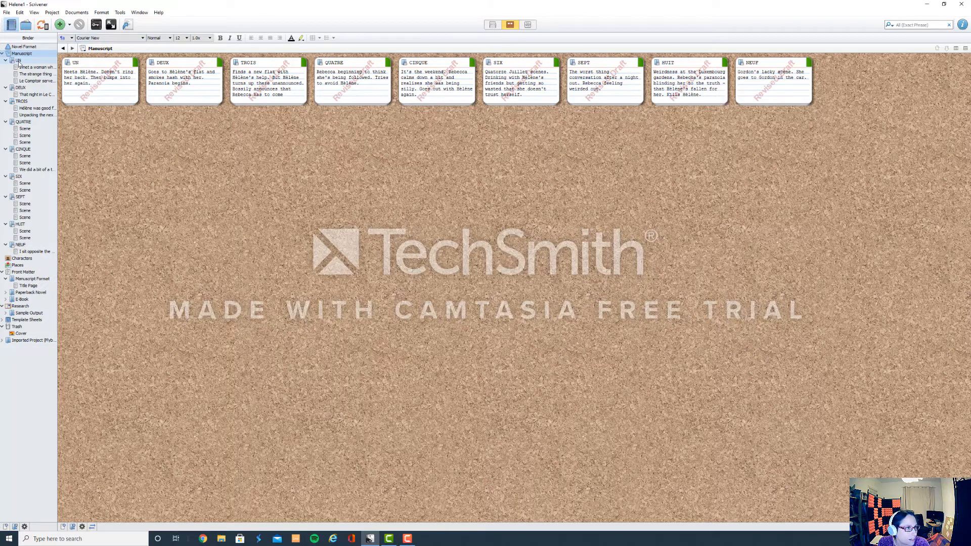
{"action": "left_click", "coordinate": [17, 60]}
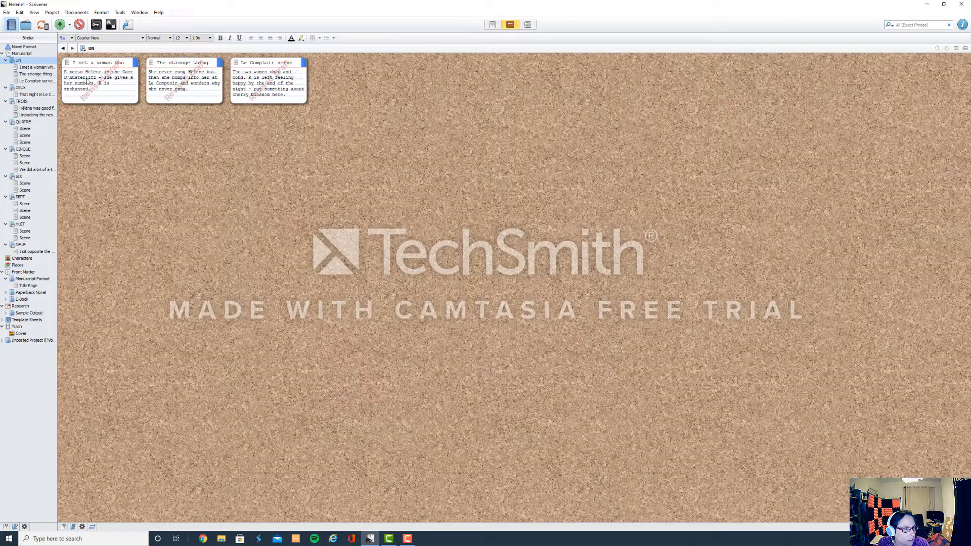
{"action": "mouse_move", "coordinate": [281, 88]}
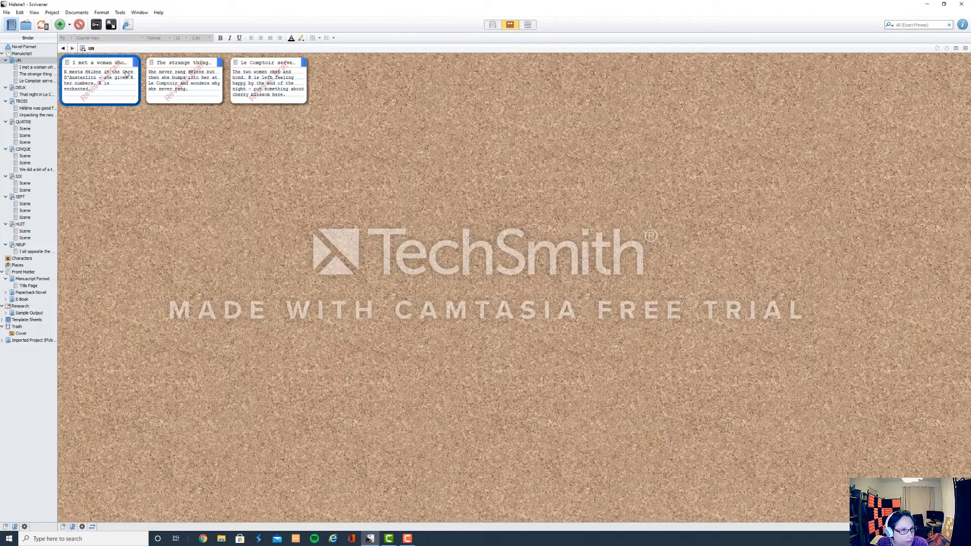
{"action": "right_click", "coordinate": [99, 81]}
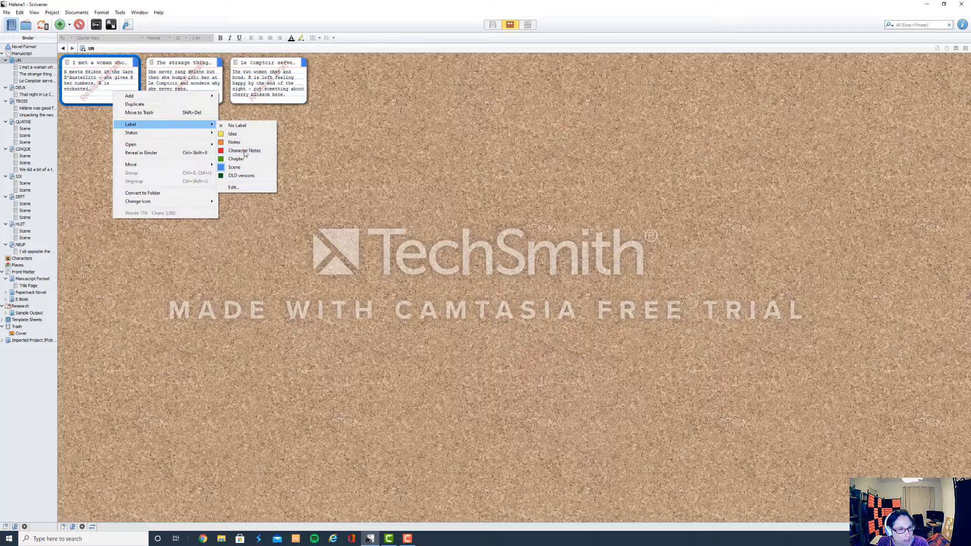
{"action": "mouse_move", "coordinate": [131, 133]}
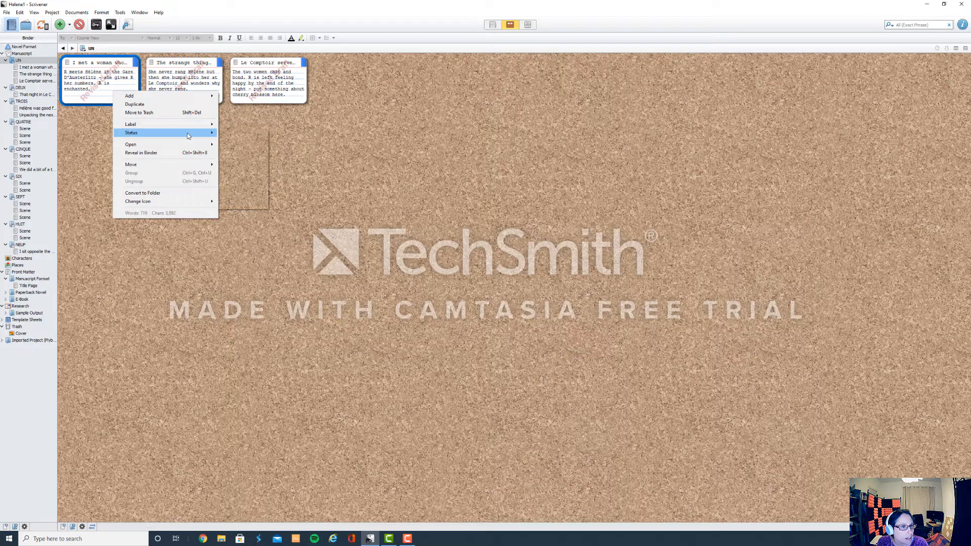
{"action": "left_click", "coordinate": [131, 132]}
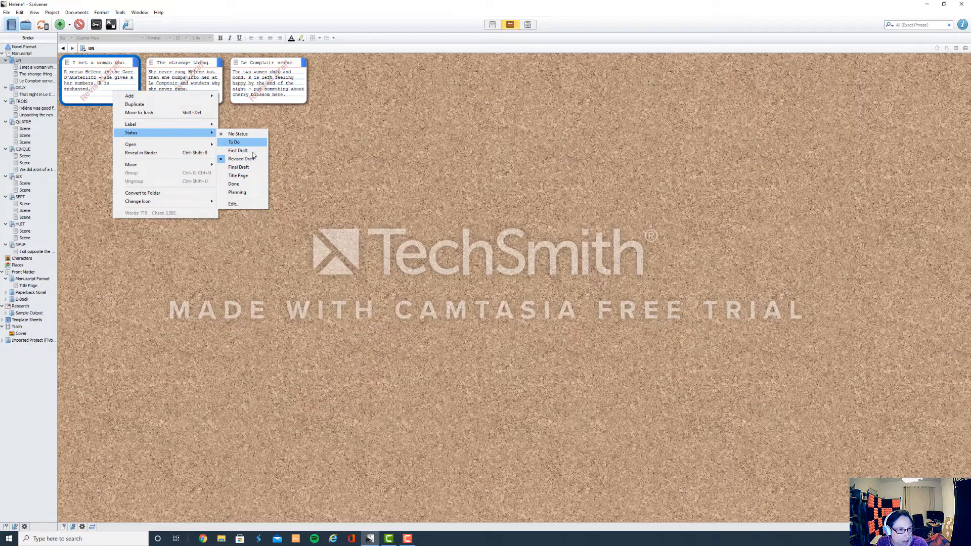
{"action": "mouse_move", "coordinate": [238, 176]}
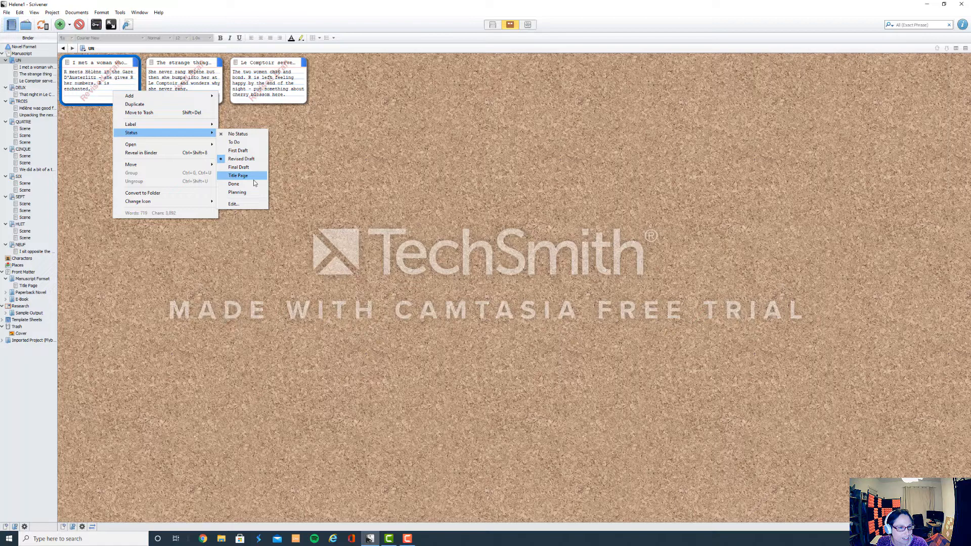
{"action": "mouse_move", "coordinate": [138, 112]}
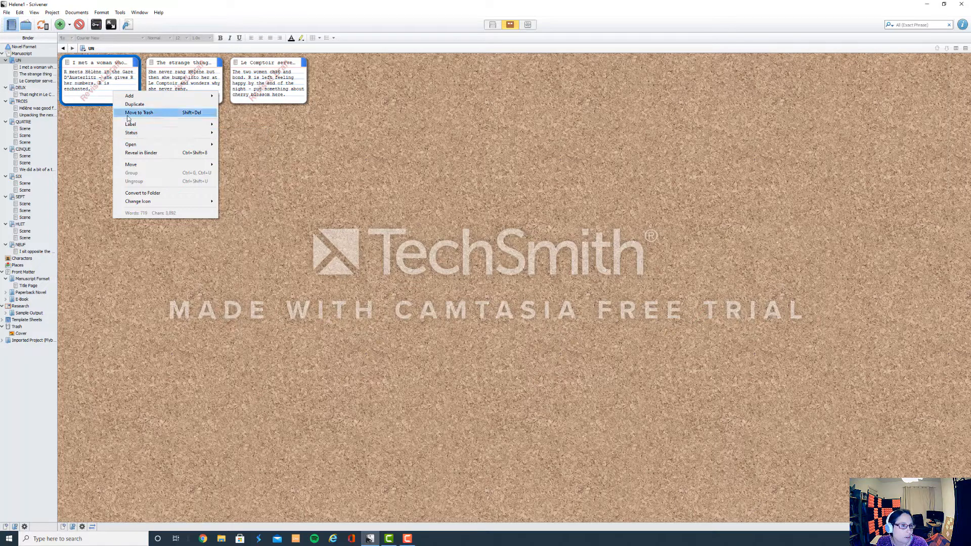
{"action": "mouse_move", "coordinate": [316, 172]}
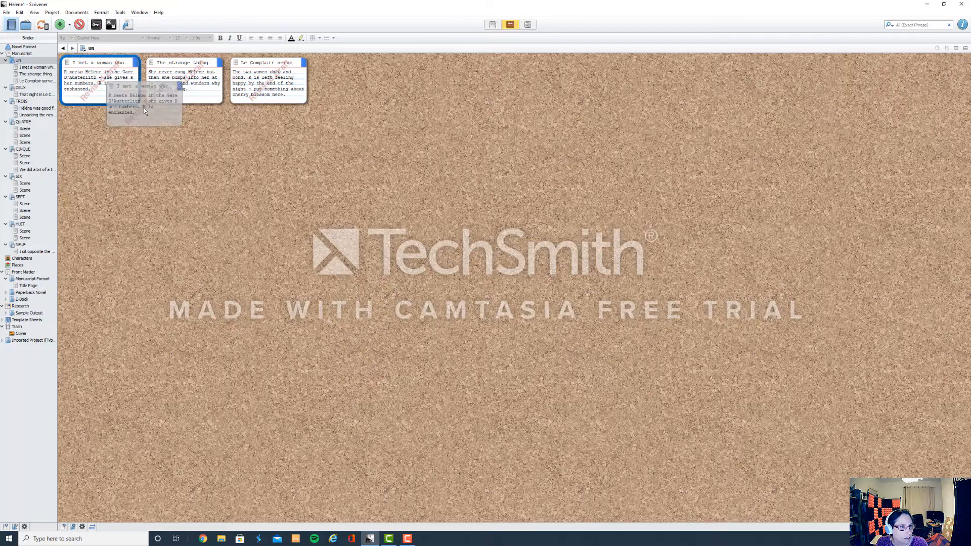
Step: Drag an index card on the manuscript board, then view the empty Characters corkboard
{"action": "left_click_drag", "start_coordinate": [99, 80], "coordinate": [184, 81]}
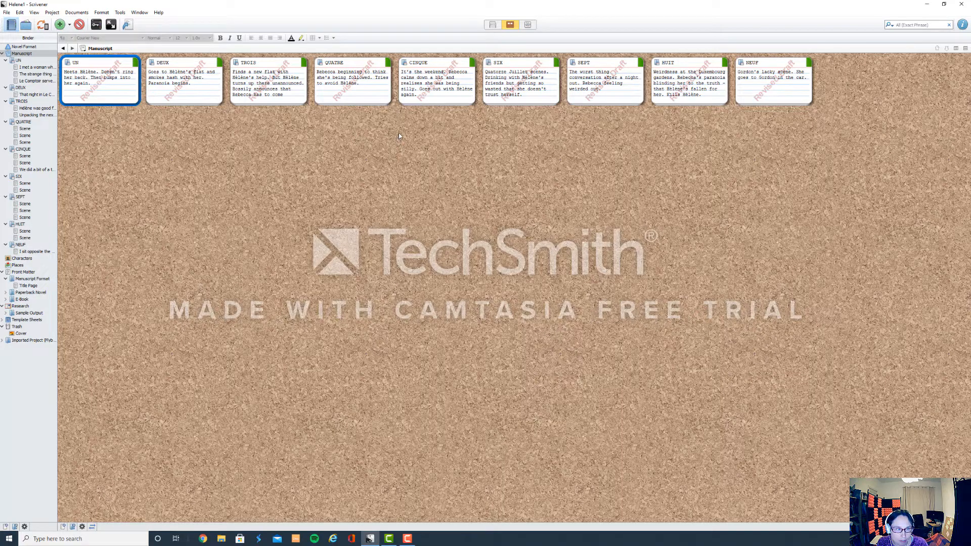
{"action": "left_click", "coordinate": [23, 258]}
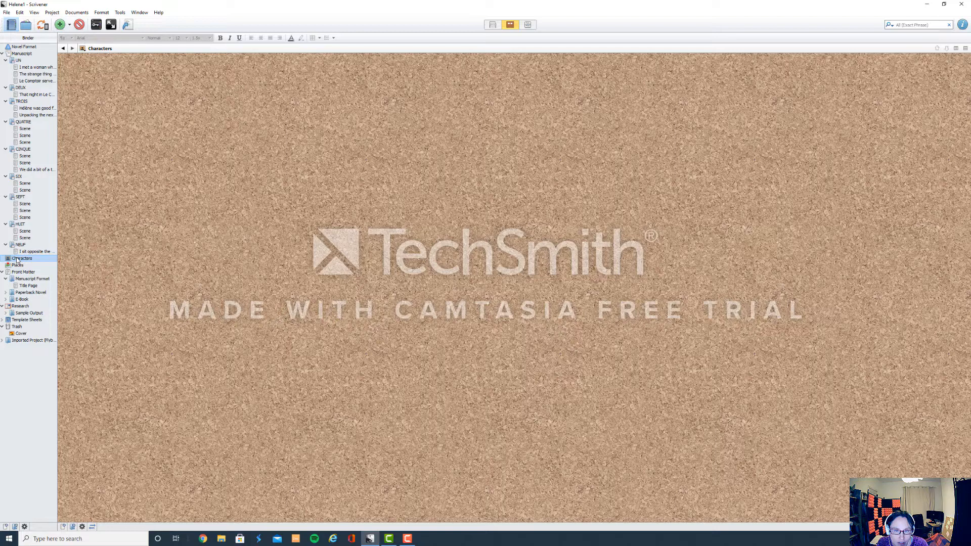
Step: Browse Places, Research and Front Matter, ending on the Paperback Novel board
{"action": "left_click", "coordinate": [17, 265]}
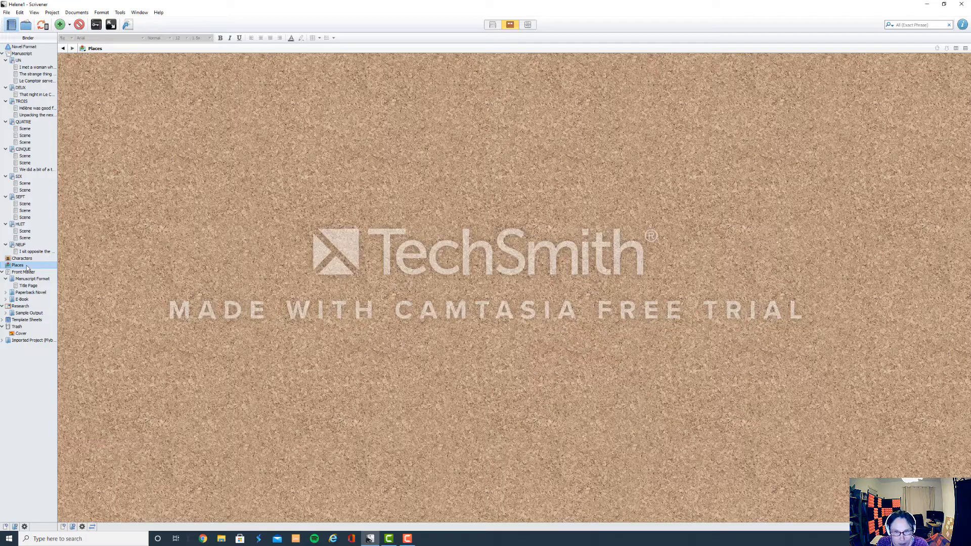
{"action": "left_click", "coordinate": [21, 305]}
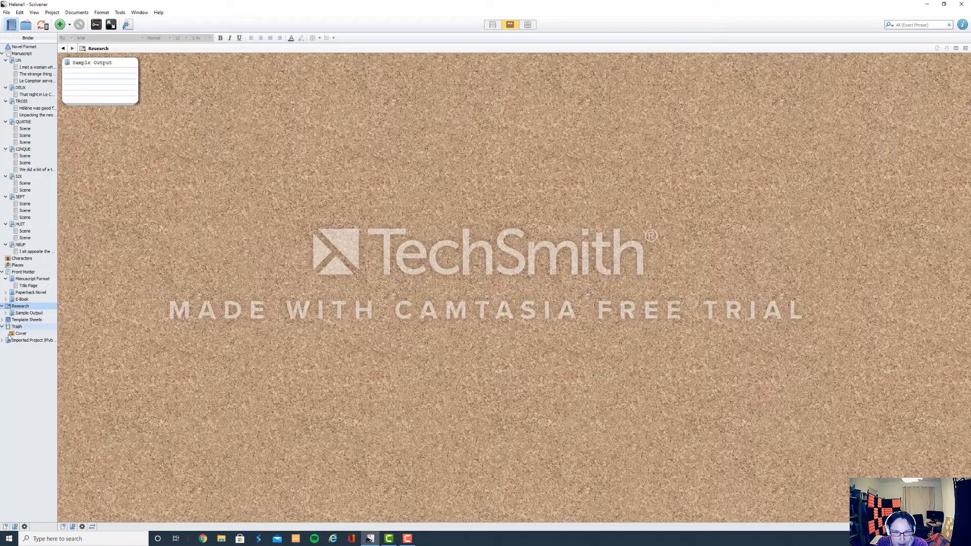
{"action": "left_click", "coordinate": [22, 272]}
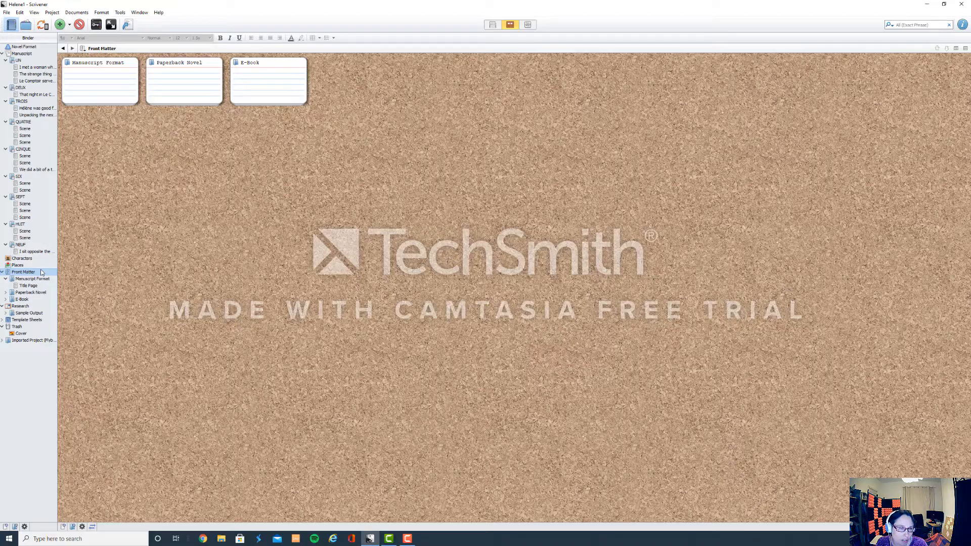
{"action": "left_click", "coordinate": [30, 291]}
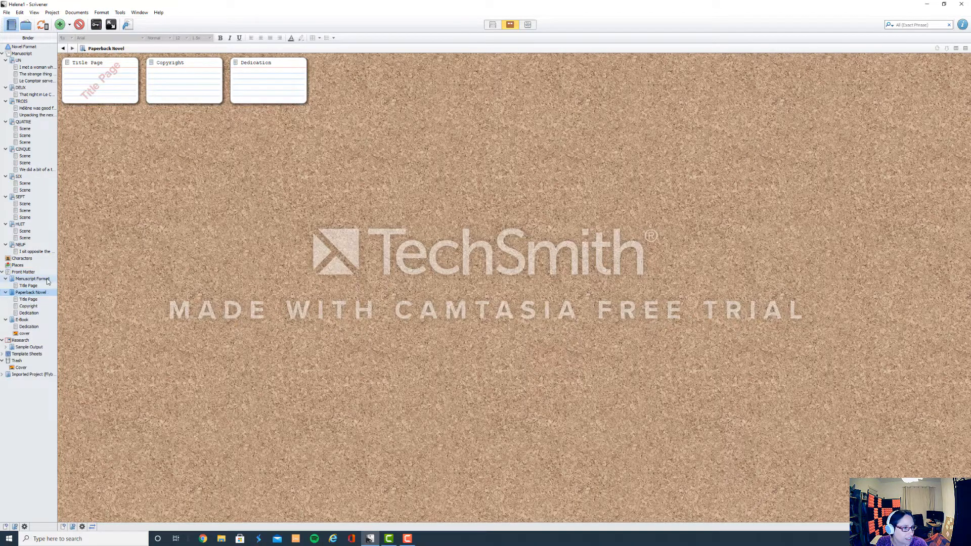
Step: View Manuscript Format and Paperback Novel, then open the E-Book cover for Hélène
{"action": "left_click", "coordinate": [30, 278]}
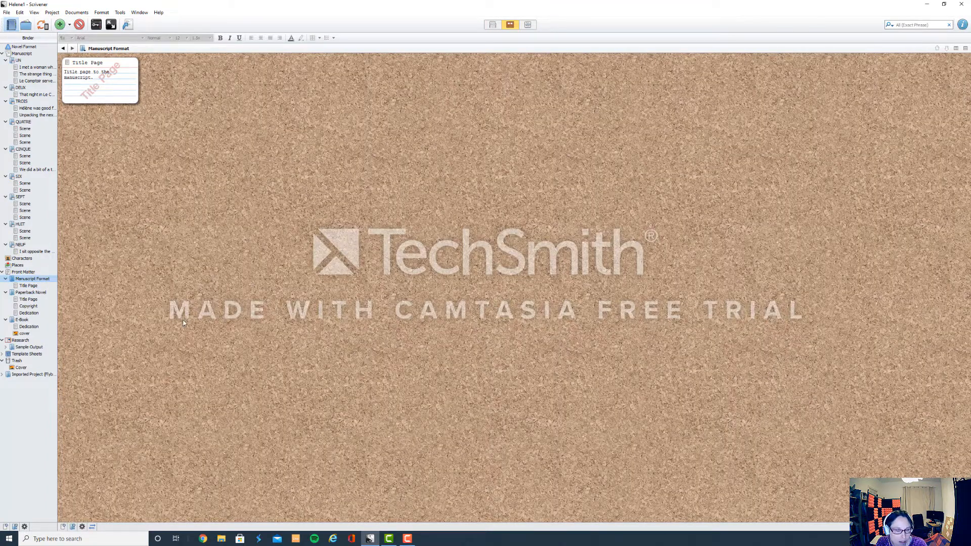
{"action": "left_click", "coordinate": [31, 292]}
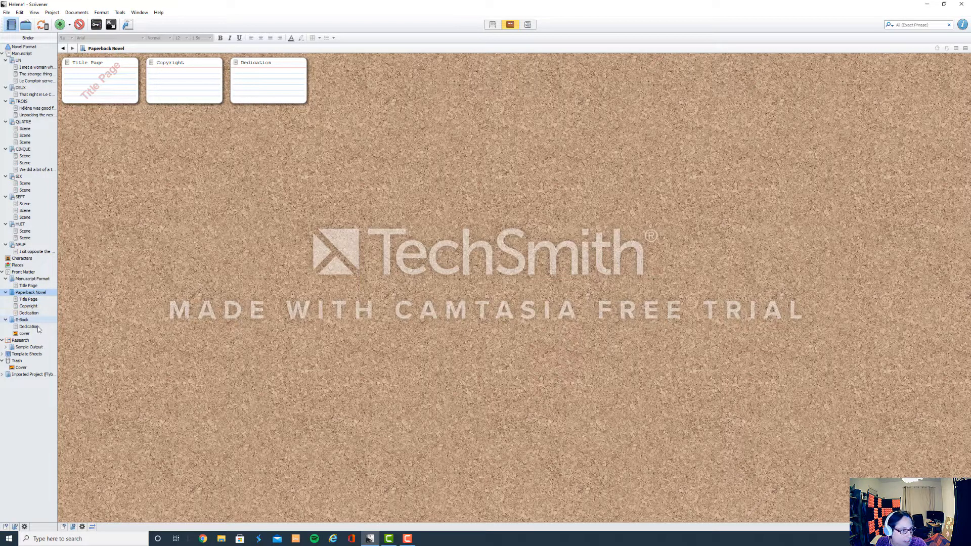
{"action": "left_click", "coordinate": [23, 319]}
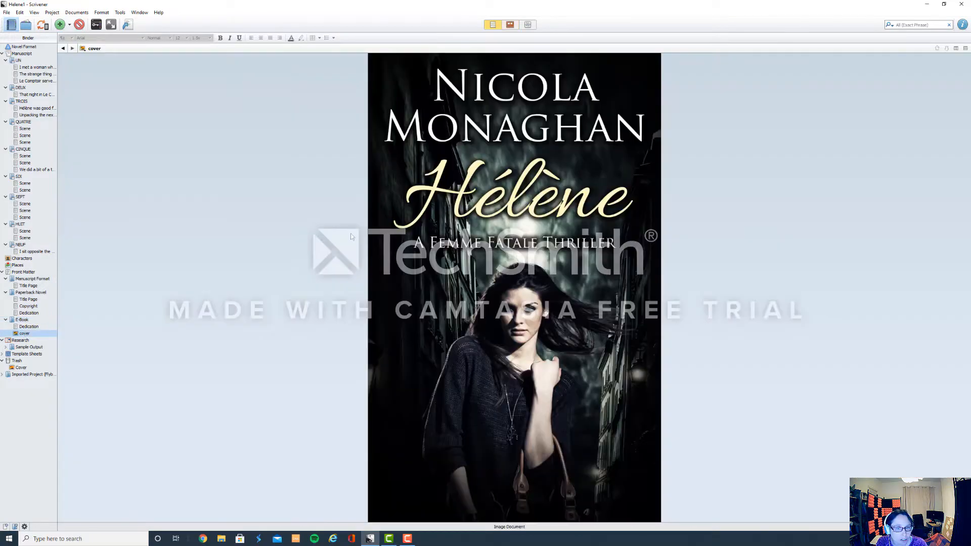
{"action": "mouse_move", "coordinate": [560, 419]}
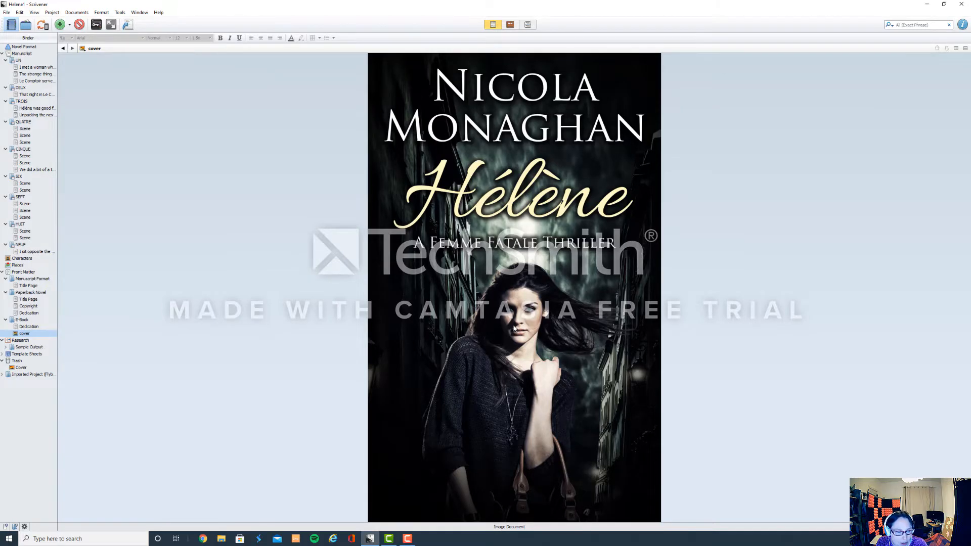
{"action": "mouse_move", "coordinate": [237, 260]}
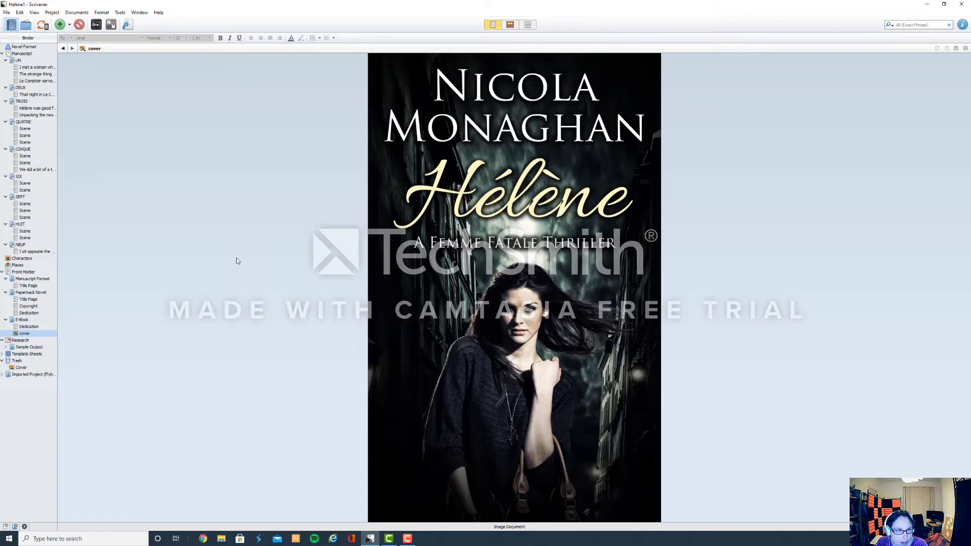
{"action": "mouse_move", "coordinate": [408, 385]}
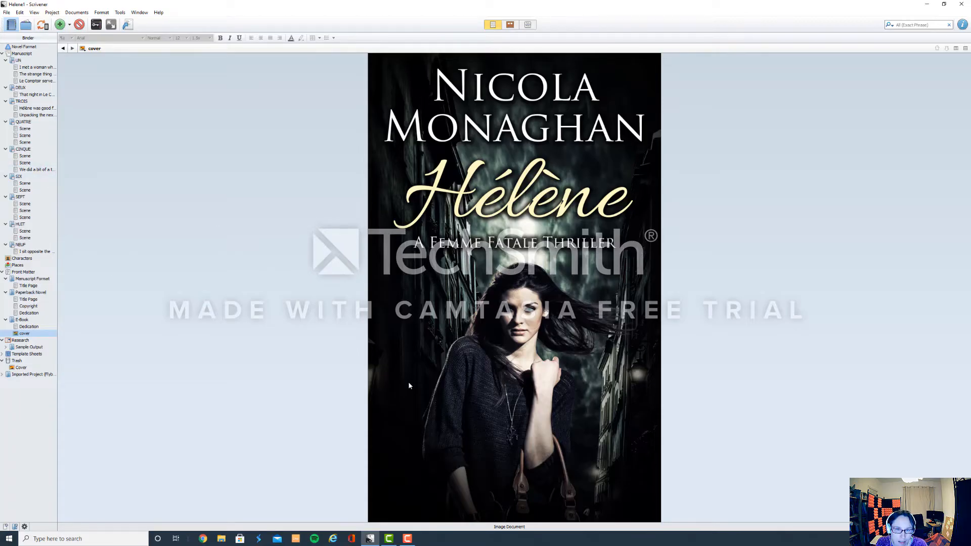